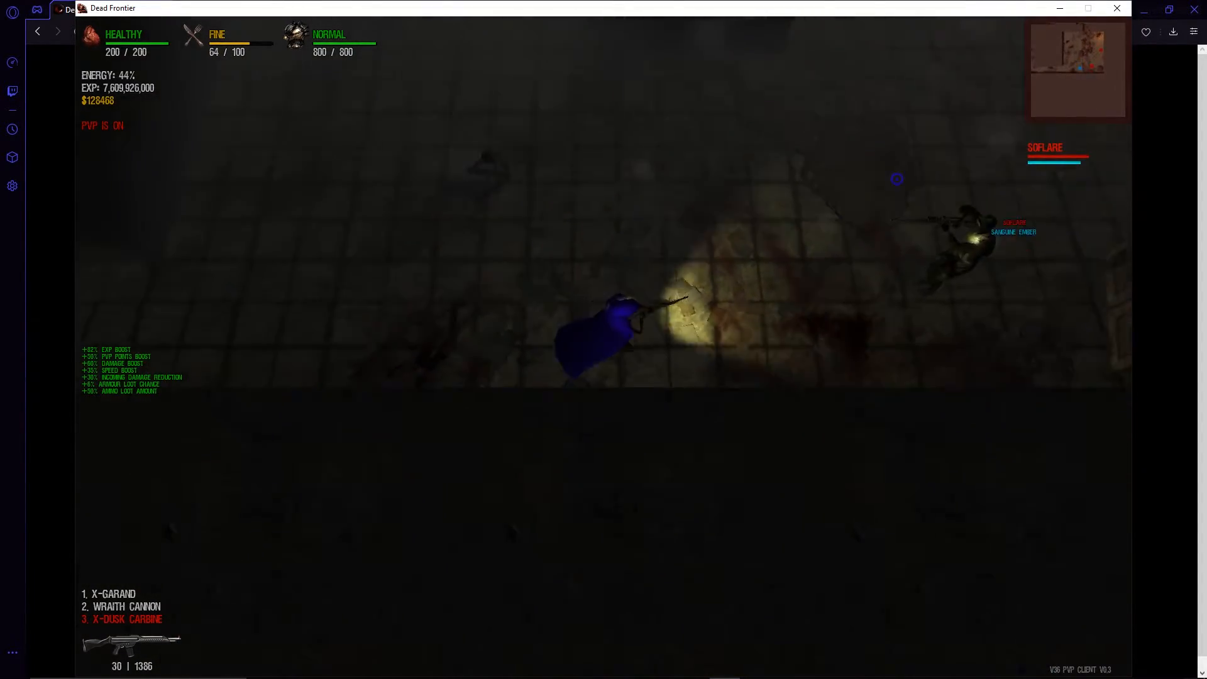
left_click(897, 179)
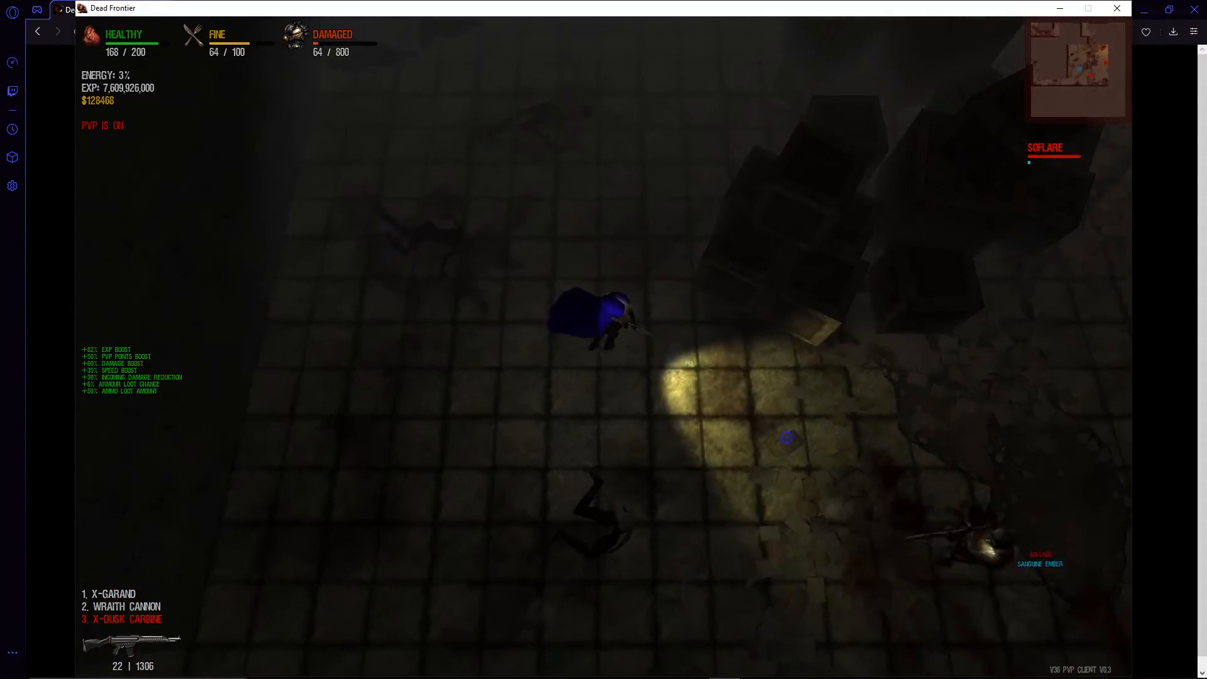
left_click(666, 571)
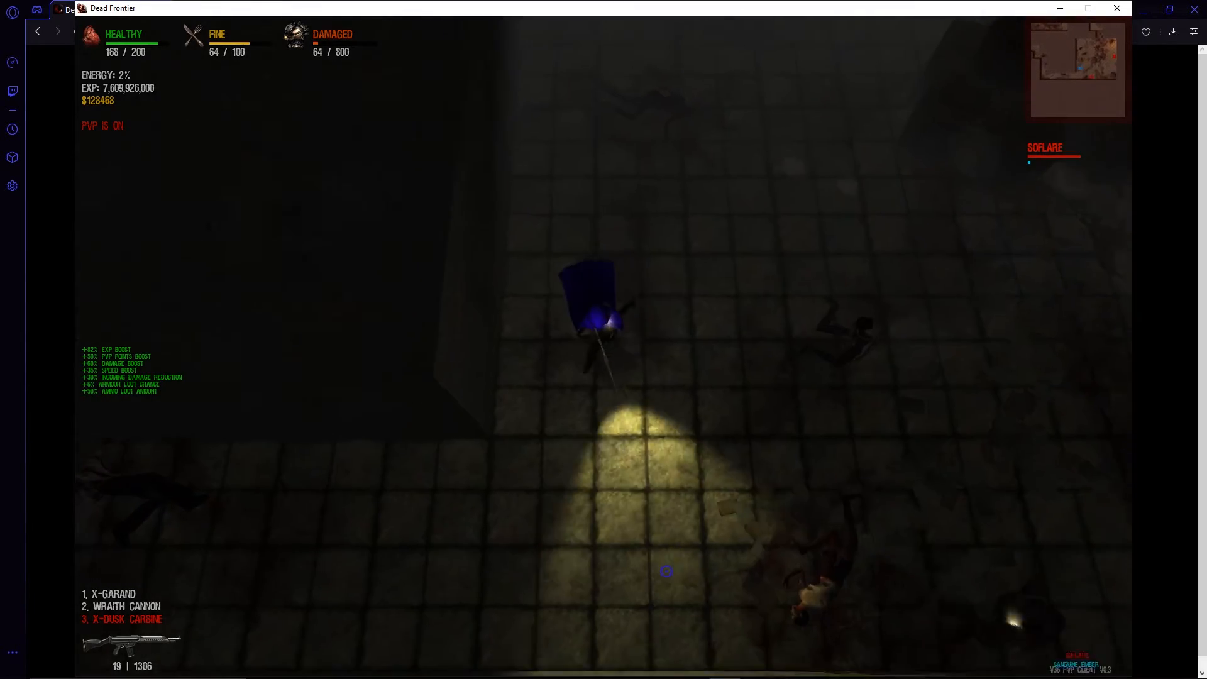